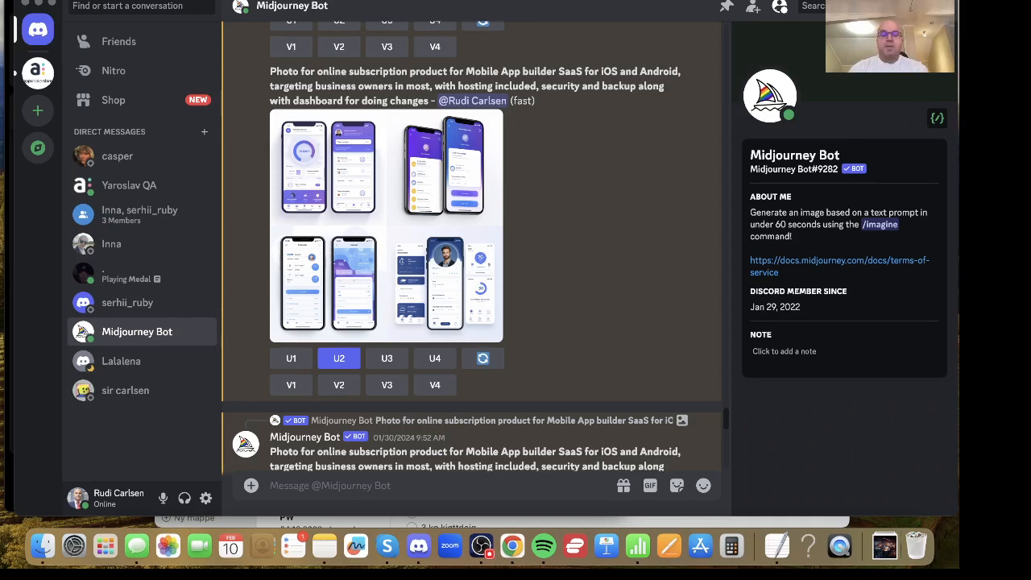
pyautogui.moveTo(153, 333)
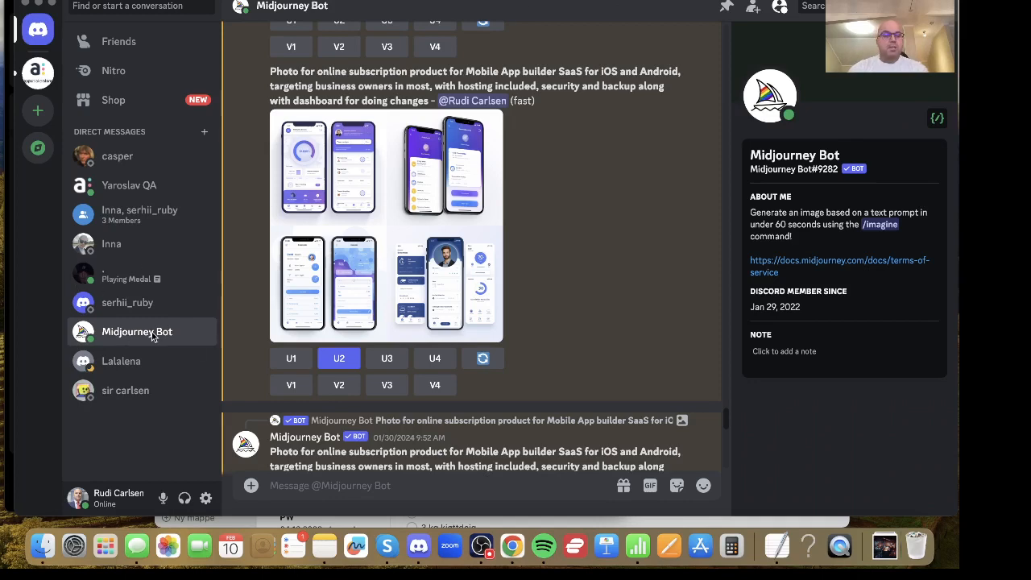
pyautogui.moveTo(374, 291)
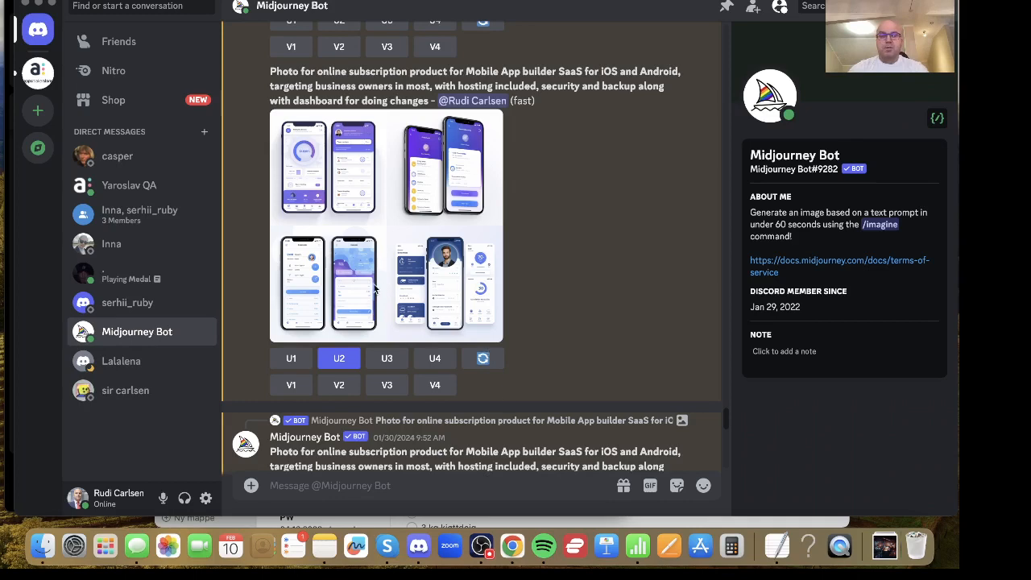
# Step: Start adding Midjourney Bot to a server from its profile, then back out and close the profile
pyautogui.rightClick(137, 332)
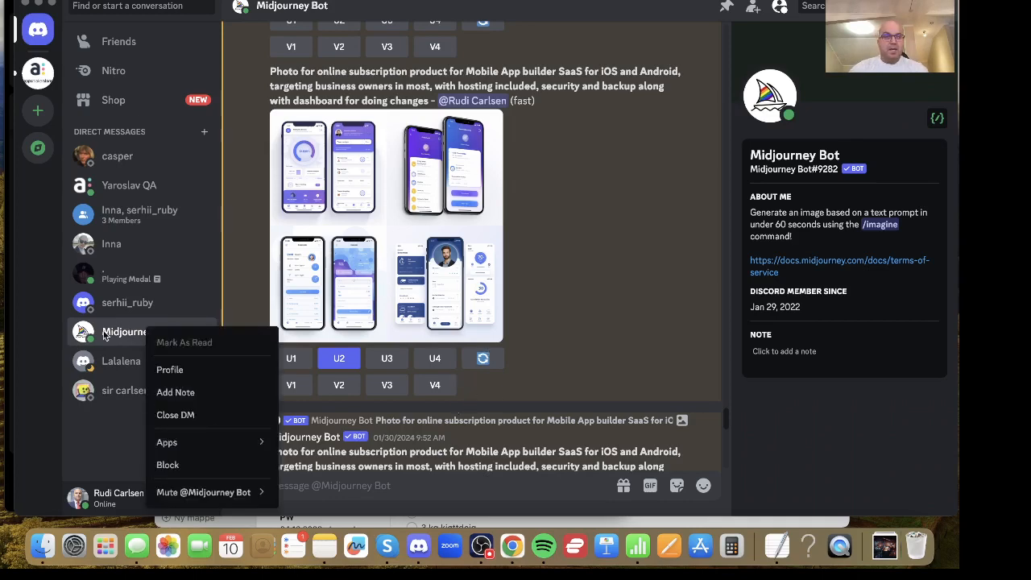
pyautogui.moveTo(191, 372)
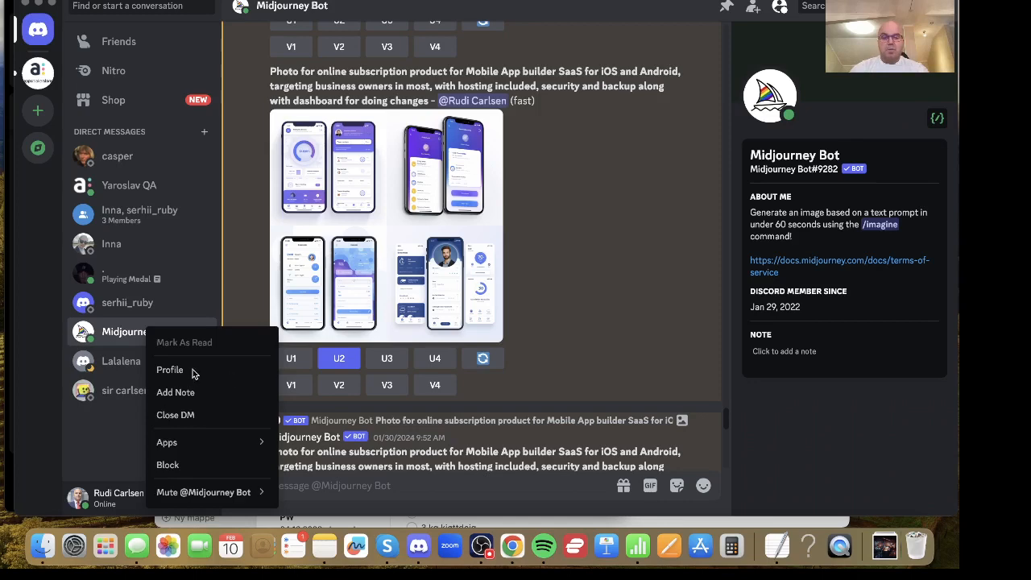
pyautogui.click(169, 369)
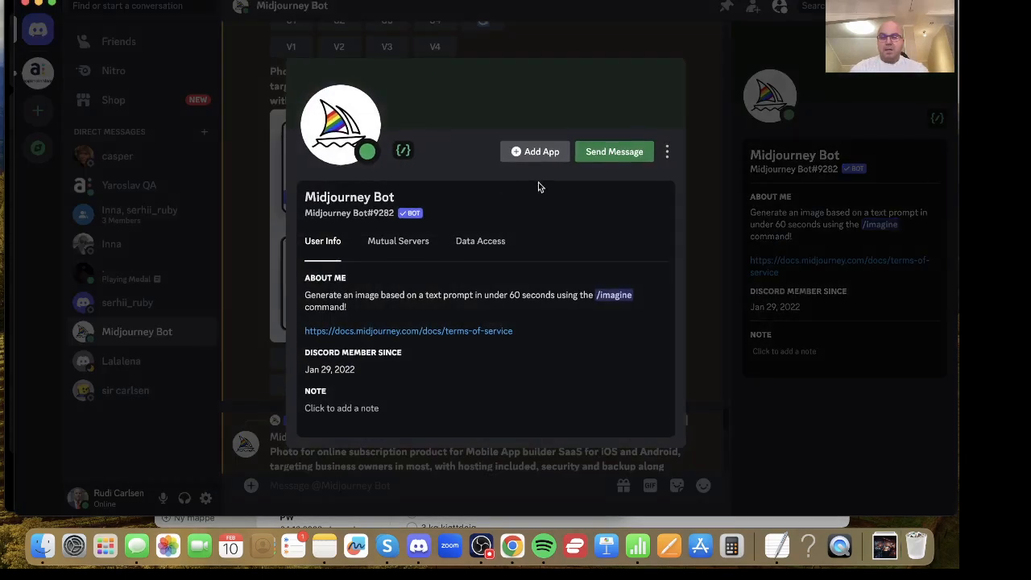
pyautogui.click(535, 152)
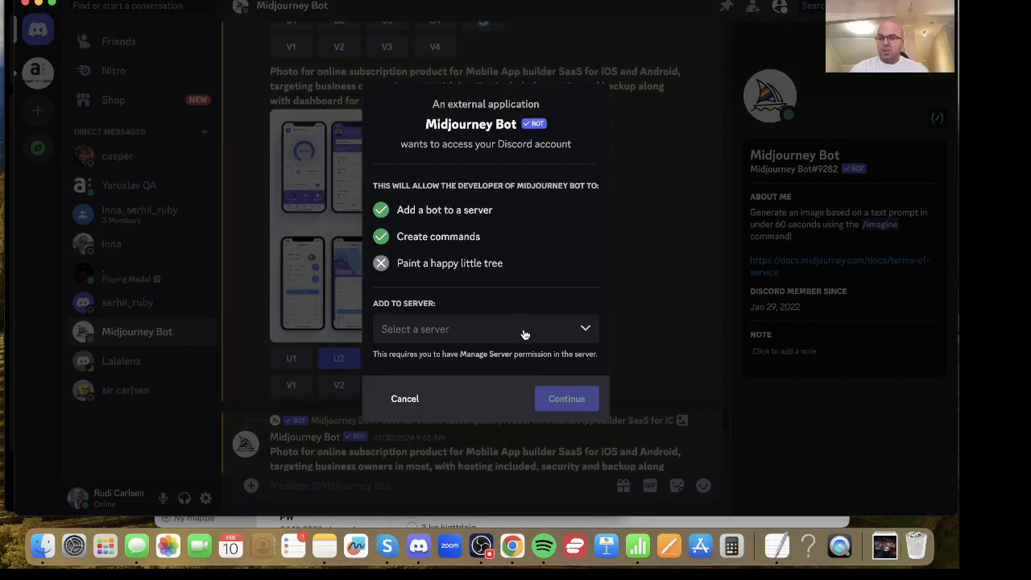
pyautogui.click(487, 329)
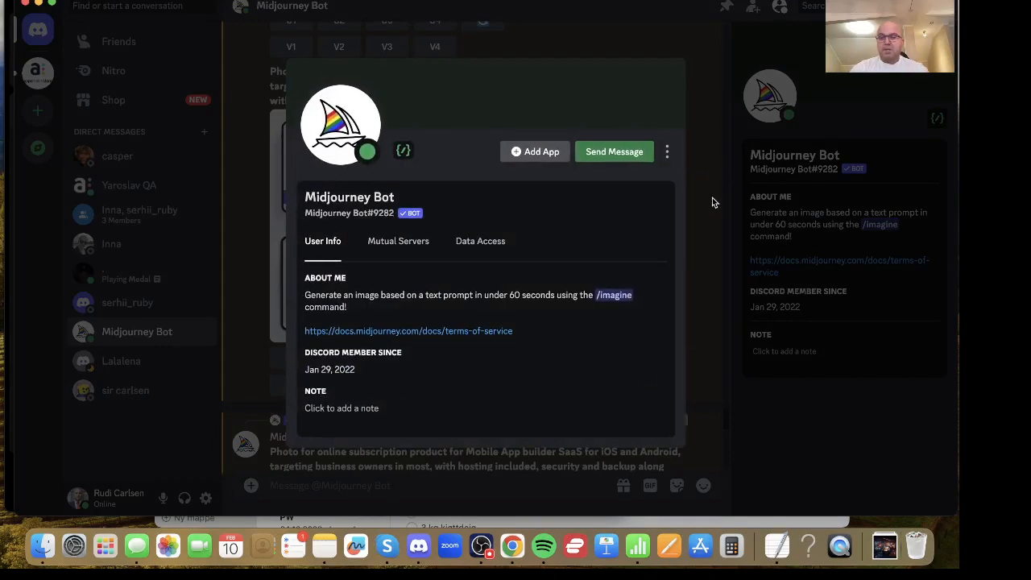
pyautogui.click(712, 201)
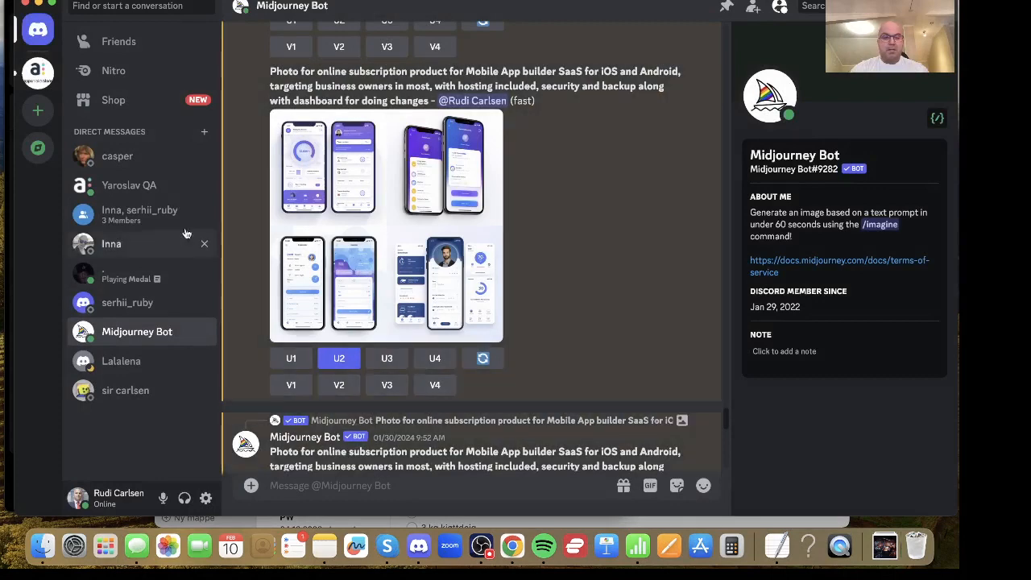
pyautogui.moveTo(137, 332)
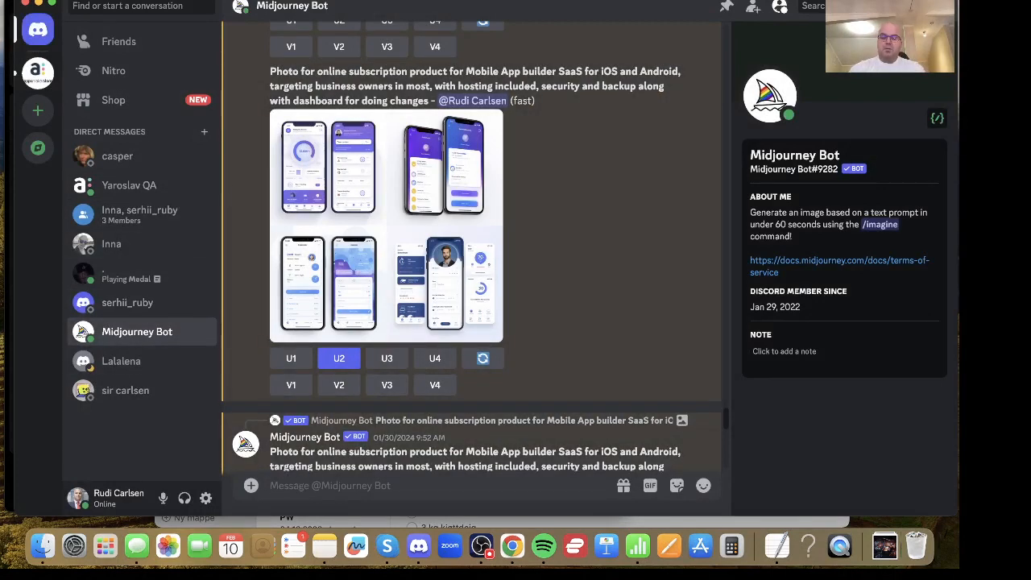
# Step: Begin the /im slash command in the Midjourney Bot DM, listing /imagine, /blend and /describe
pyautogui.write('/im')
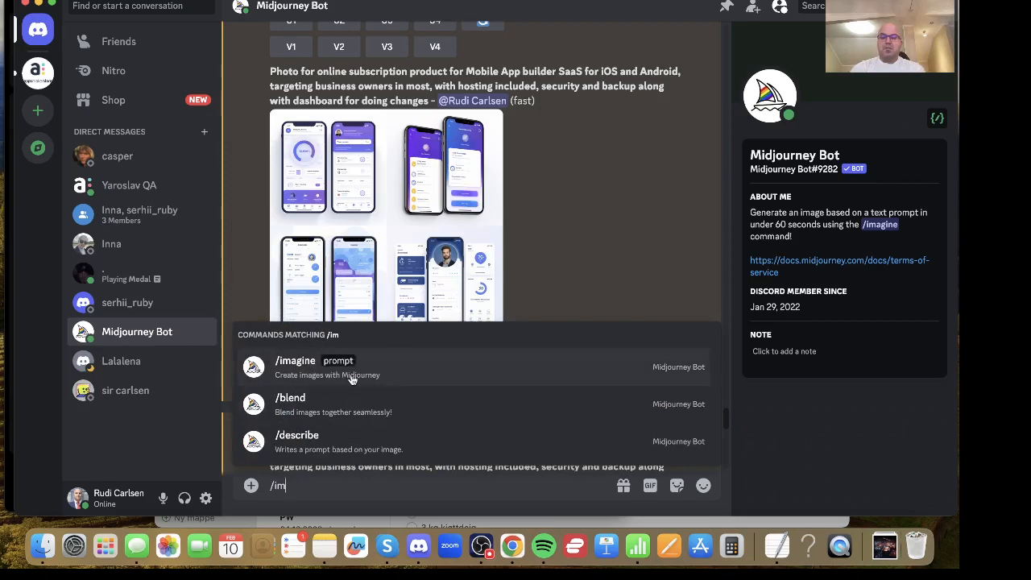